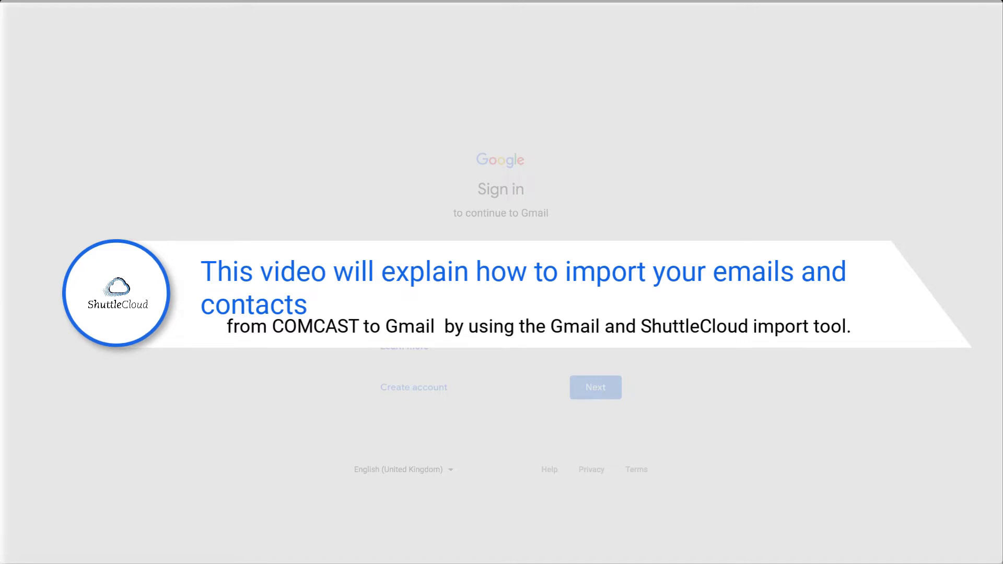
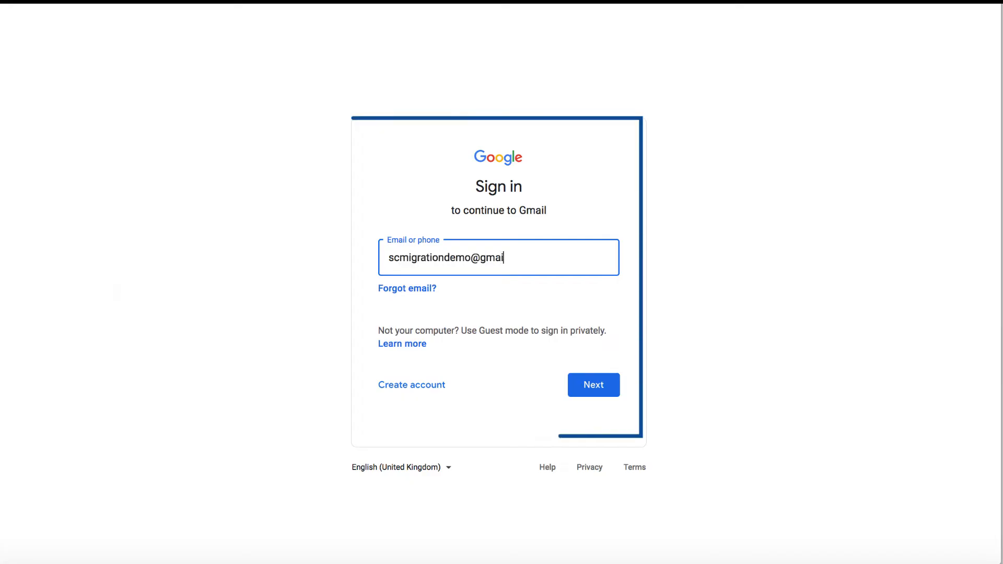
{"action": "left_click", "coordinate": [592, 384]}
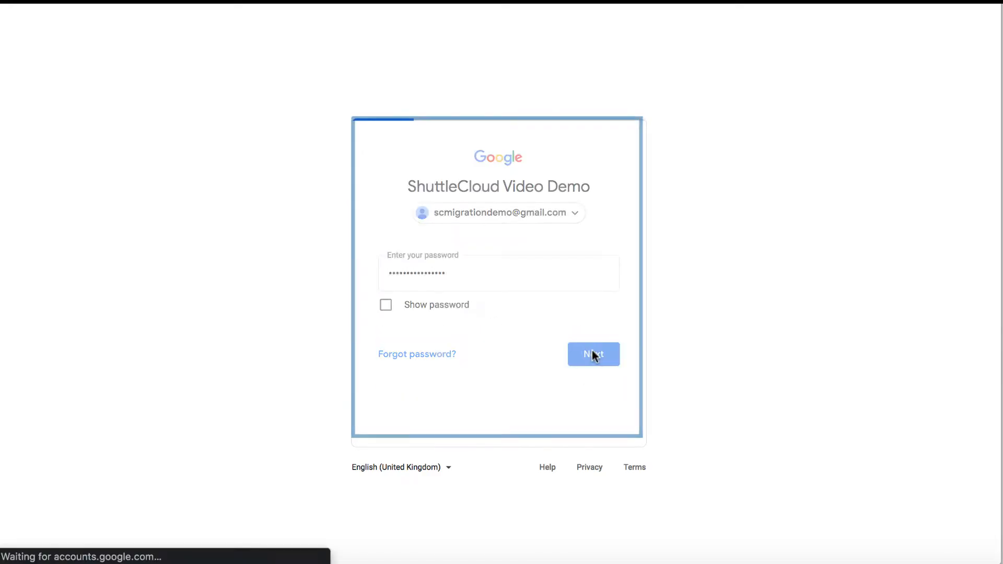
{"action": "left_click", "coordinate": [594, 354]}
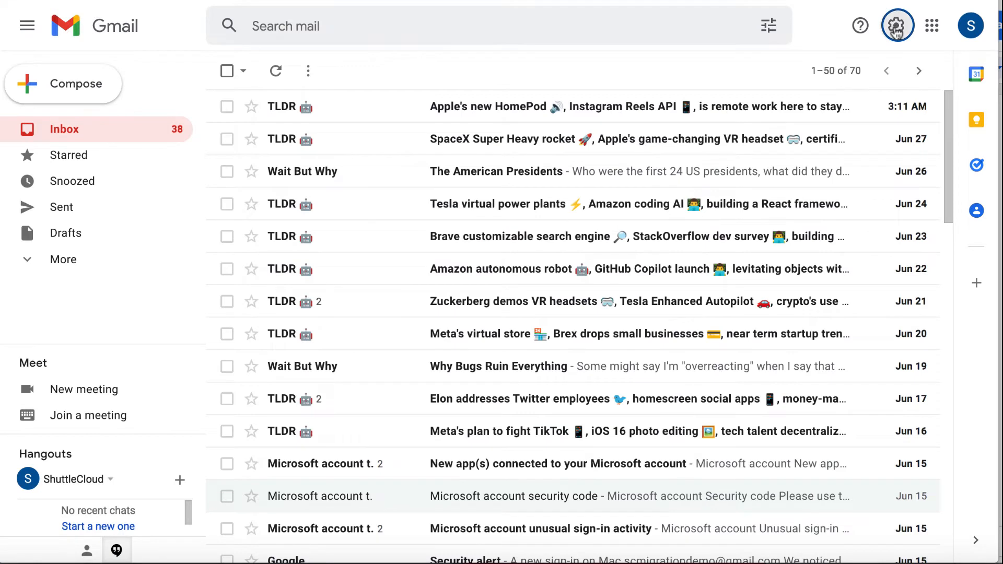
- Go from the gear menu to See all settings, then the Accounts and Import section
{"action": "left_click", "coordinate": [896, 25]}
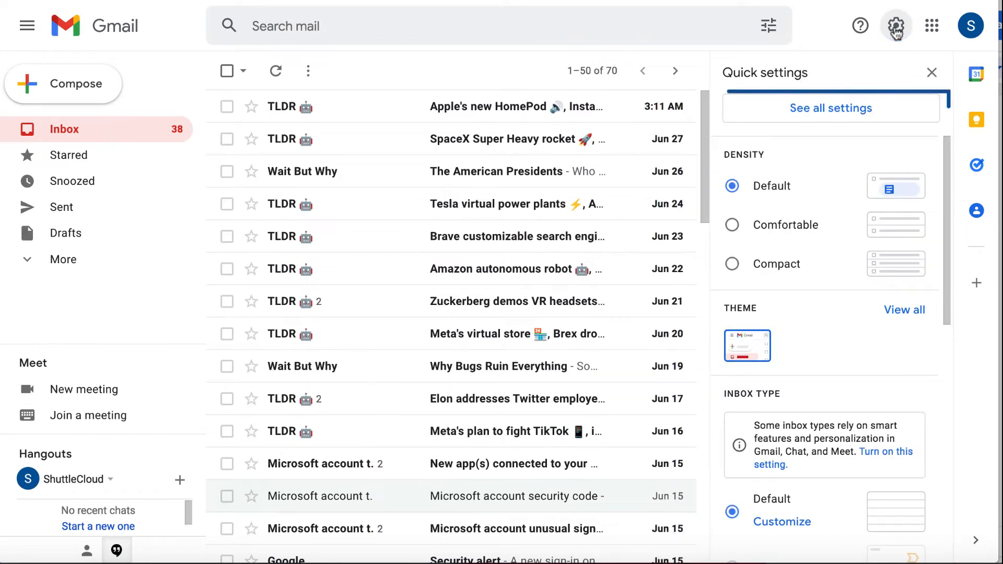
{"action": "left_click", "coordinate": [830, 108]}
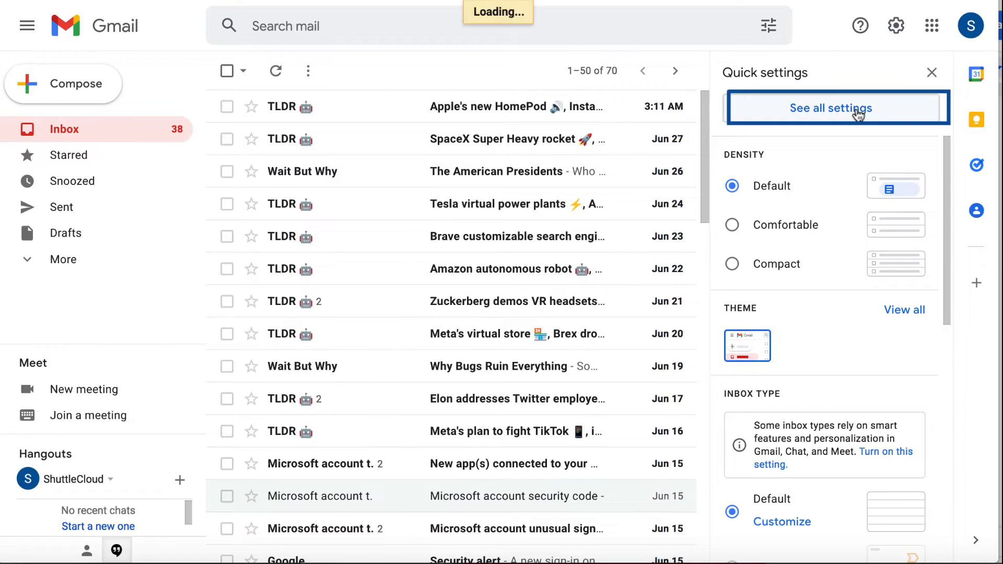
{"action": "left_click", "coordinate": [837, 108]}
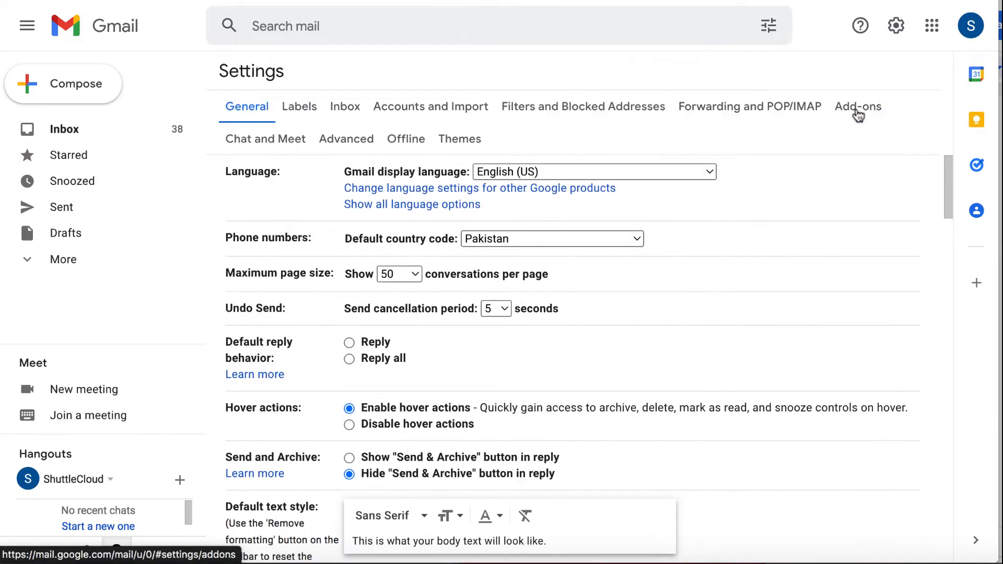
{"action": "left_click", "coordinate": [431, 107]}
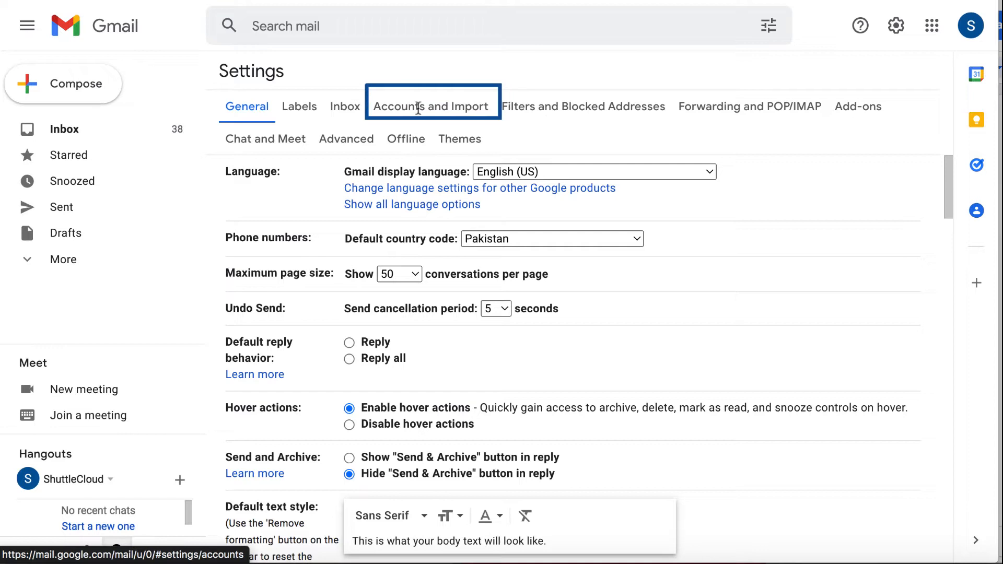
{"action": "left_click", "coordinate": [431, 106]}
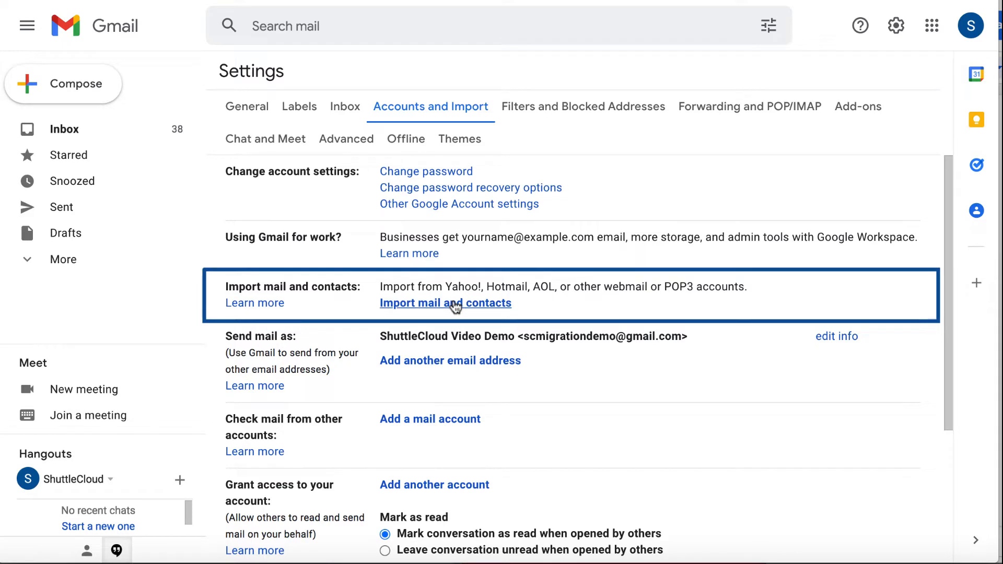
- Start Import mail and contacts and sign in to the Xfinity account with Keep me signed in
{"action": "left_click", "coordinate": [446, 303]}
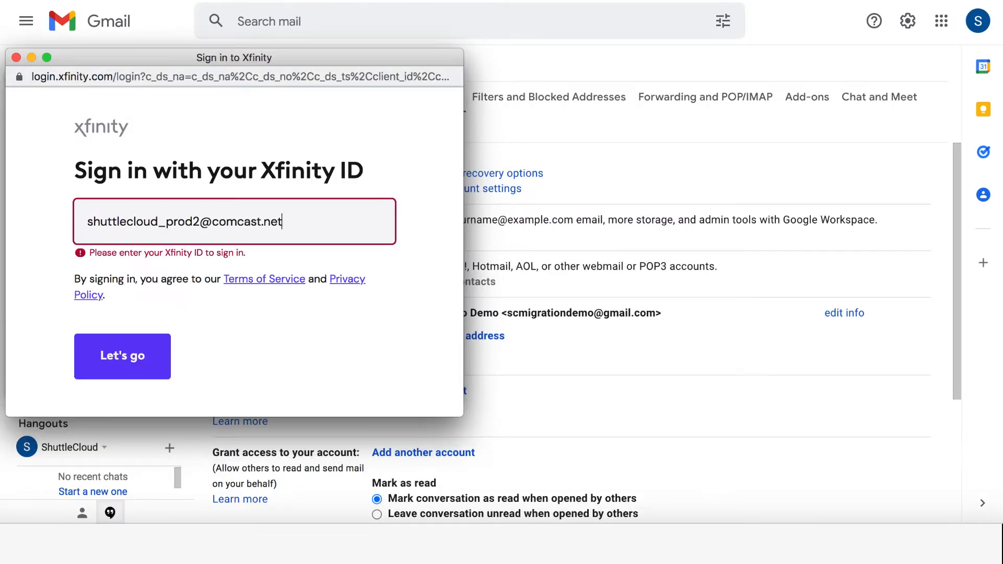
{"action": "left_click", "coordinate": [121, 355]}
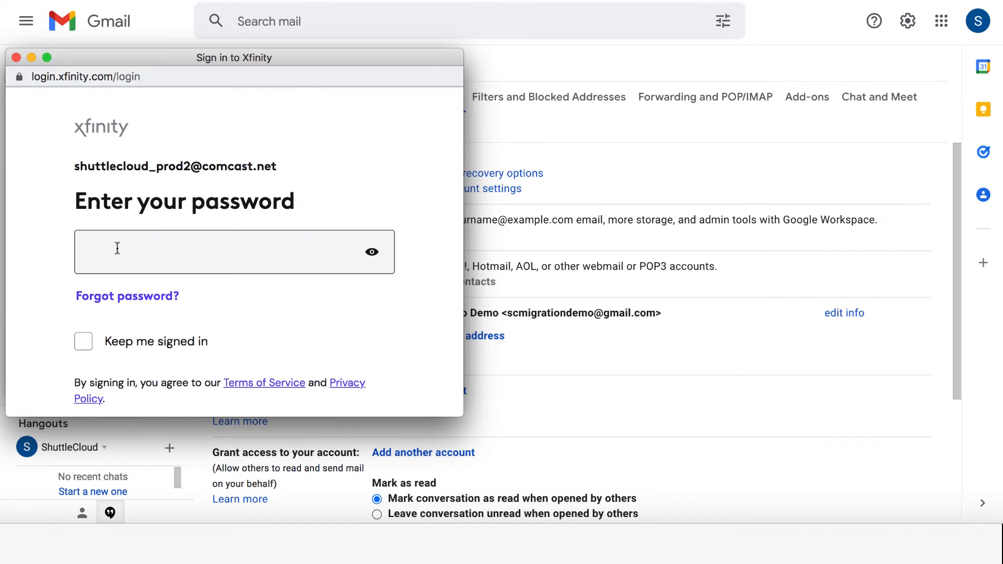
{"action": "left_click", "coordinate": [83, 340]}
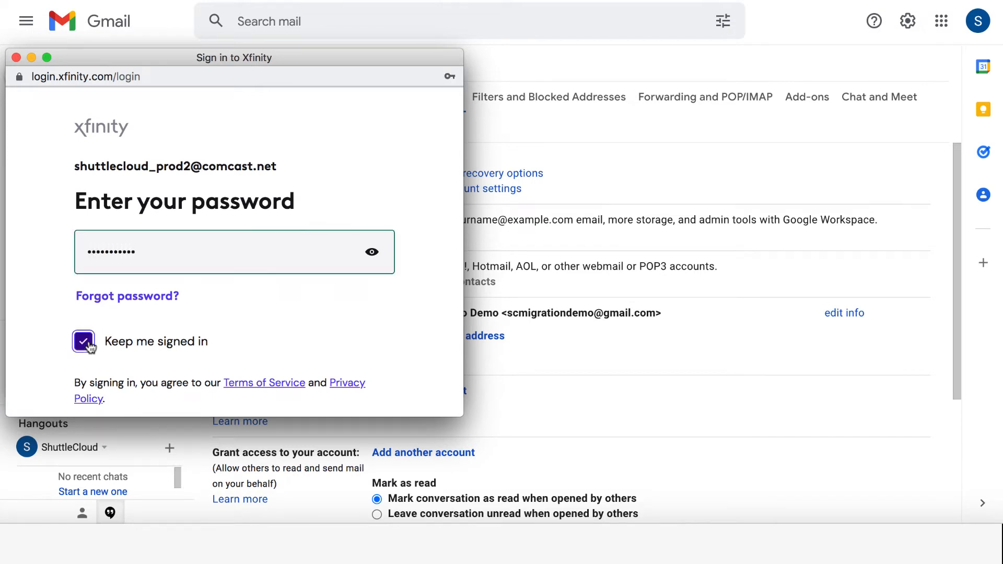
{"action": "left_click", "coordinate": [128, 337]}
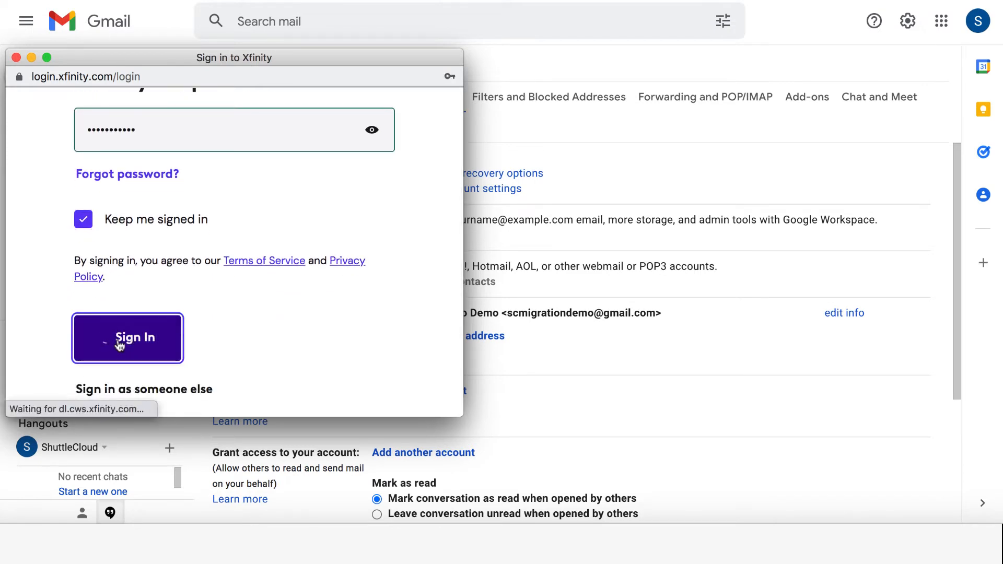
{"action": "left_click", "coordinate": [128, 337]}
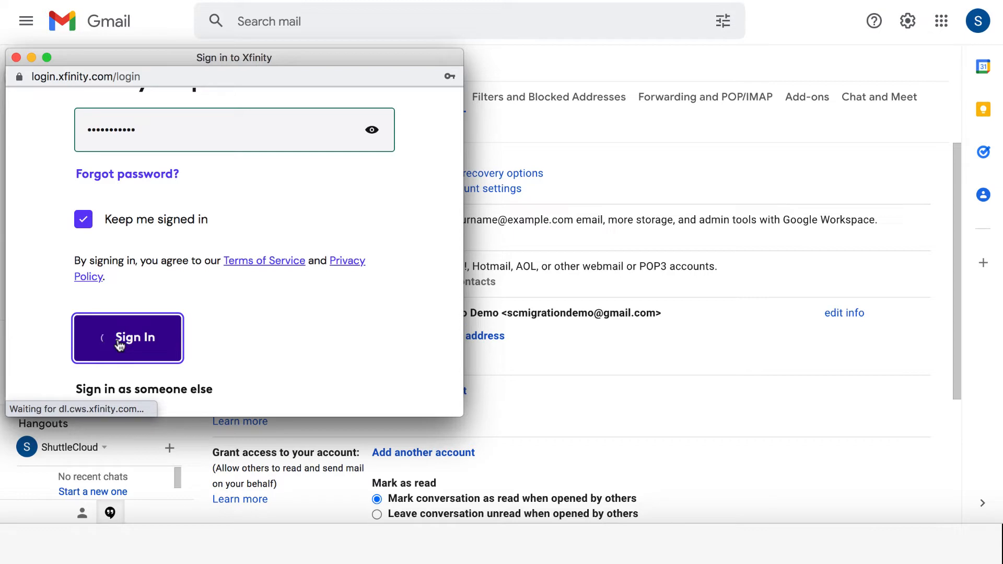
{"action": "left_click", "coordinate": [128, 337]}
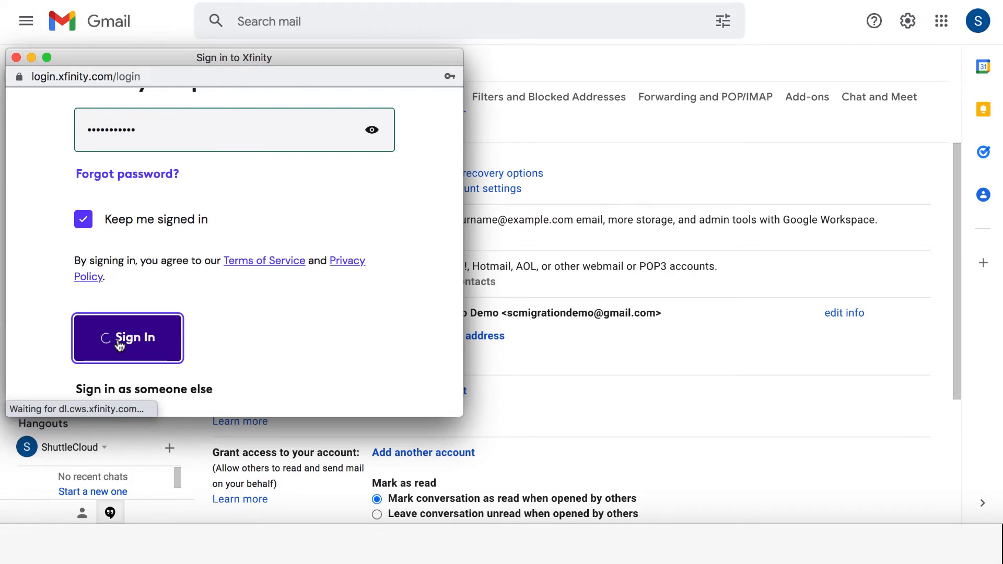
{"action": "left_click", "coordinate": [127, 337]}
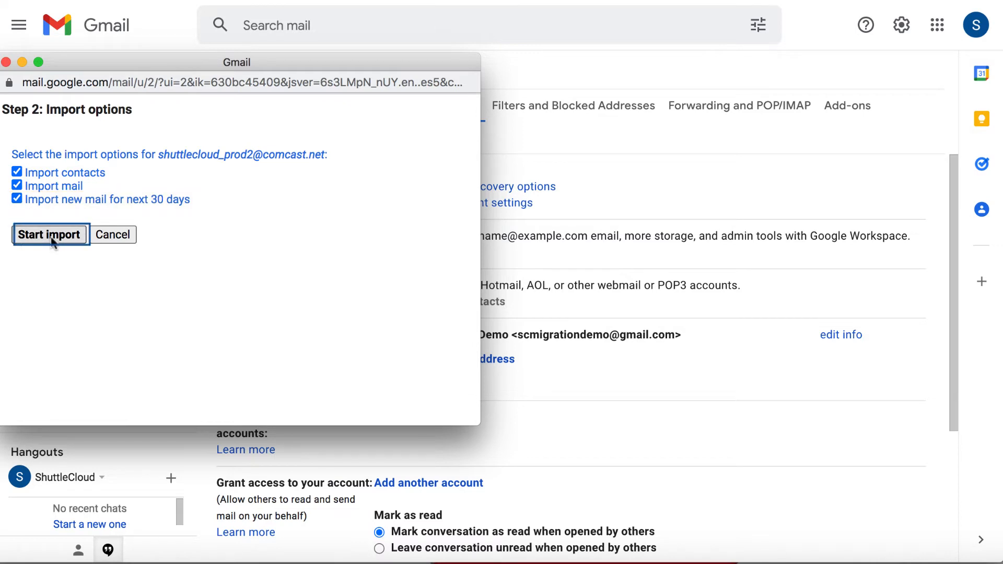
- Start the import with contacts, mail and 30 days of new mail ticked, then confirm with OK
{"action": "left_click", "coordinate": [49, 234]}
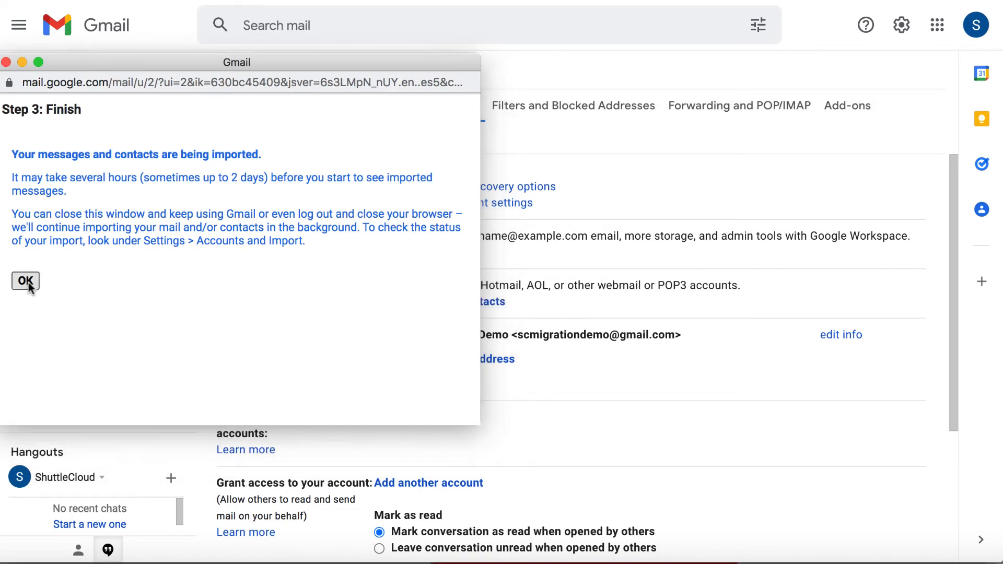
{"action": "left_click", "coordinate": [25, 281]}
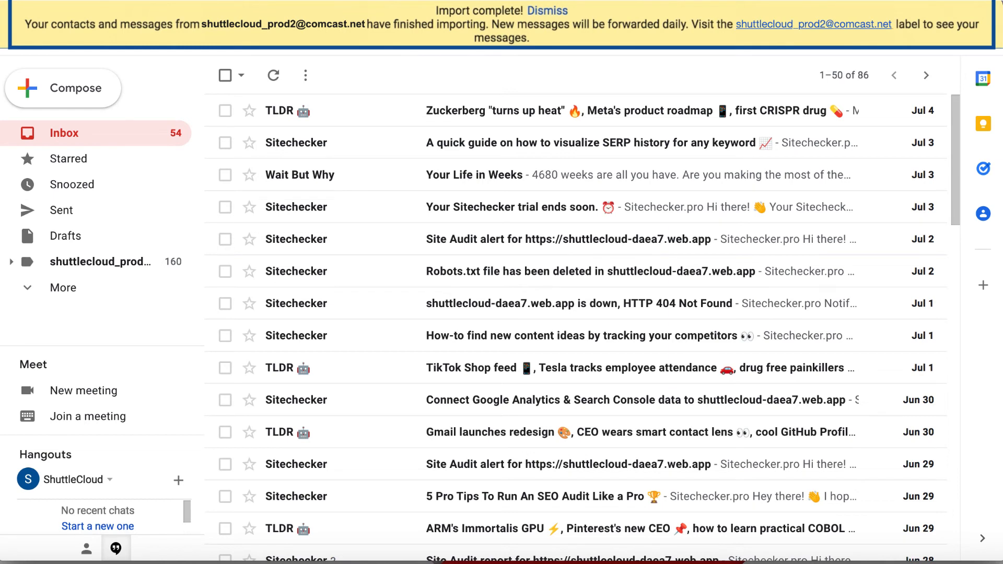
- Dismiss the Import complete banner and show the 162 messages under the Comcast address label
{"action": "left_click", "coordinate": [547, 10]}
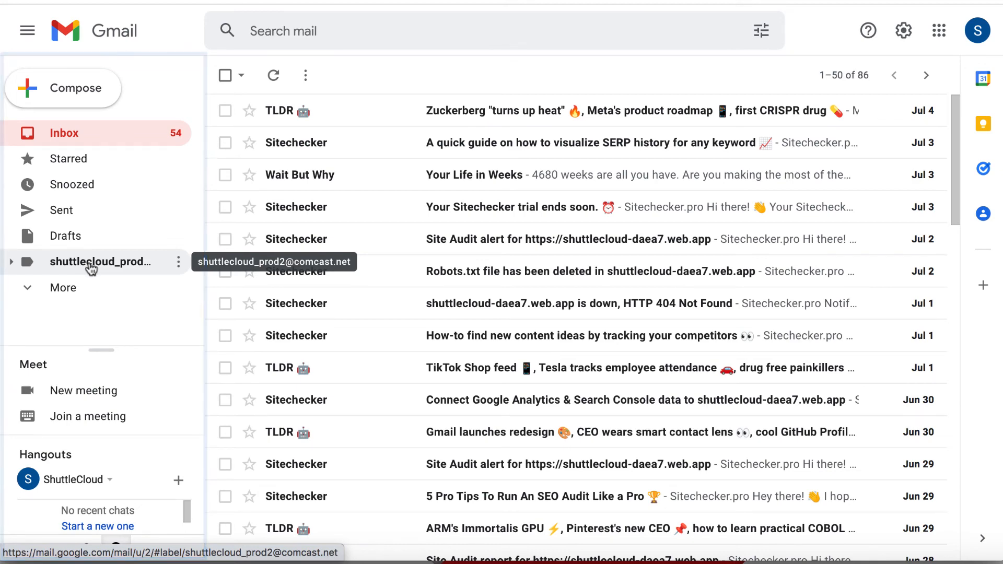
{"action": "left_click", "coordinate": [99, 261]}
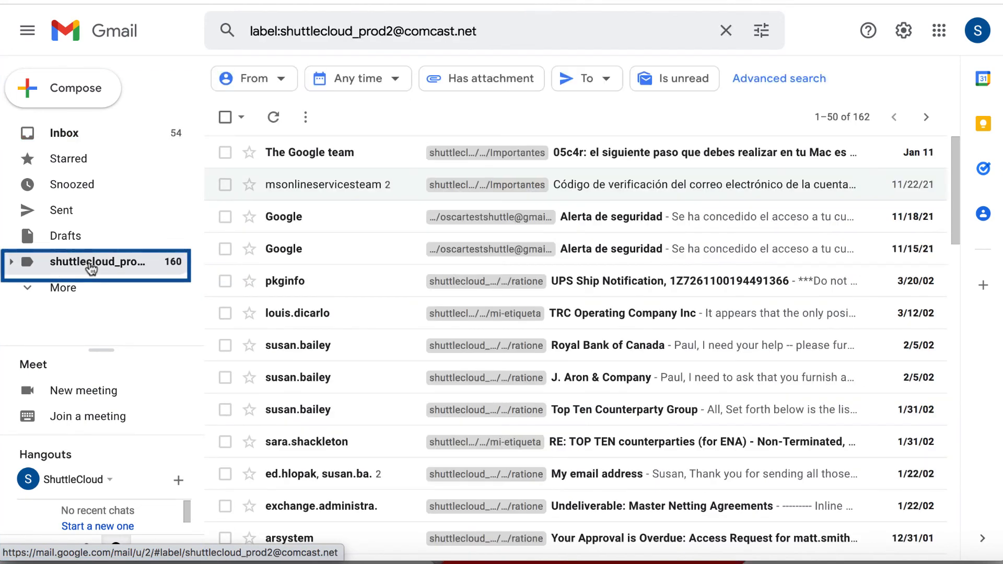